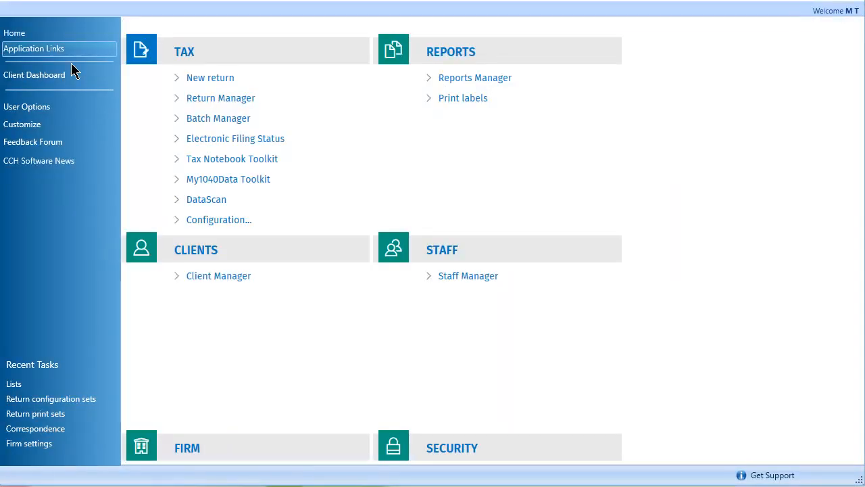
mouse_move(219, 219)
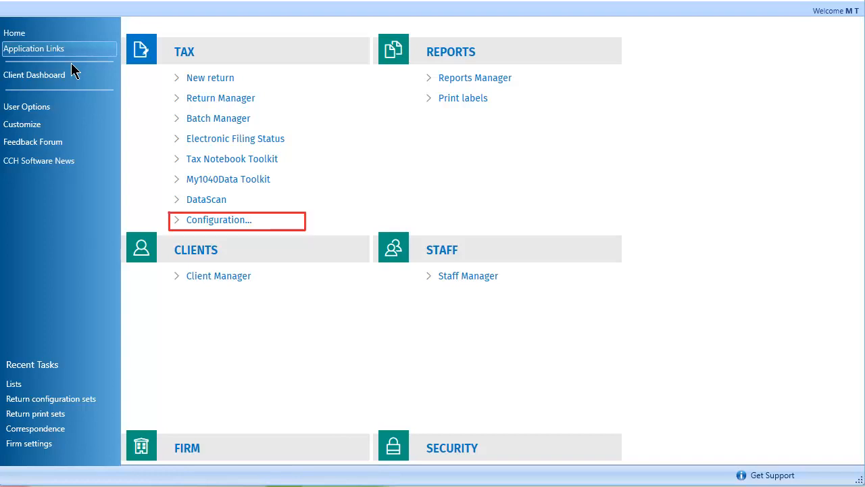
Step: Open Tax Configuration and choose Return configuration sets
left_click(219, 219)
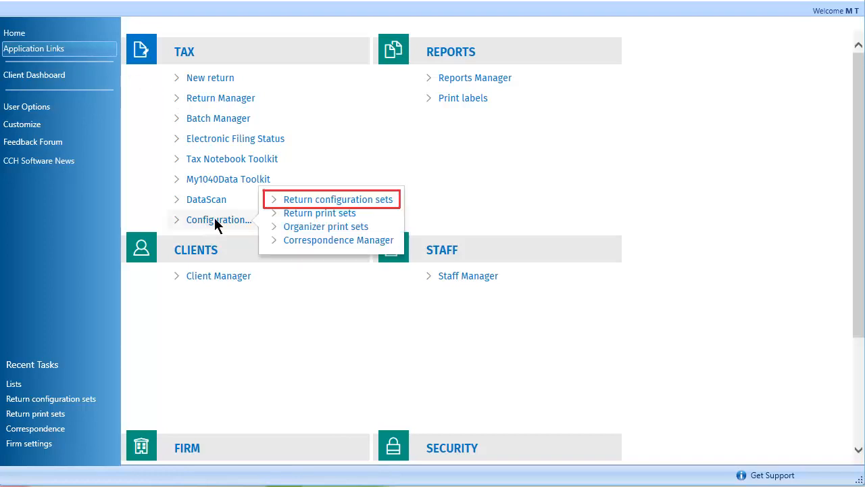
left_click(338, 198)
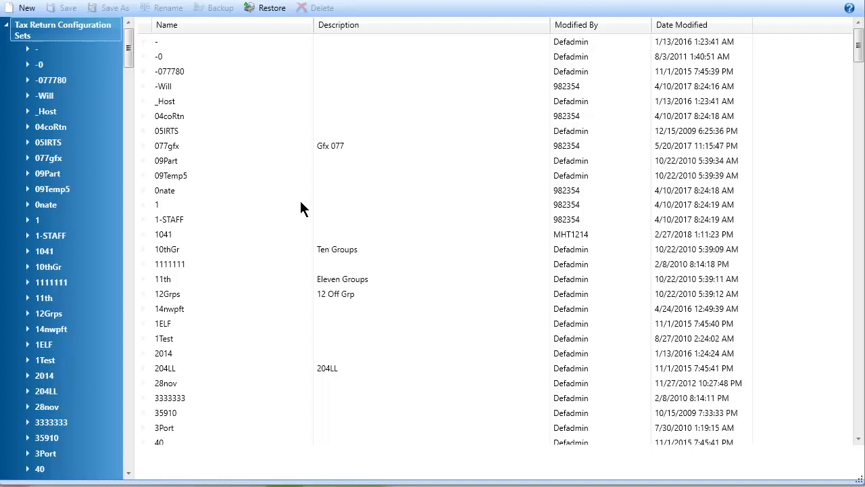
Step: Expand 1041 and Correspondence in the tree, then show Letter Options
left_click(44, 251)
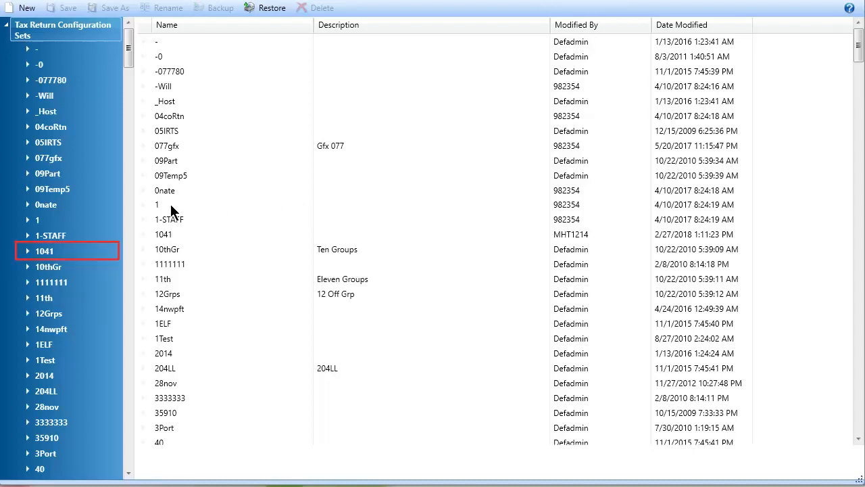
left_click(27, 251)
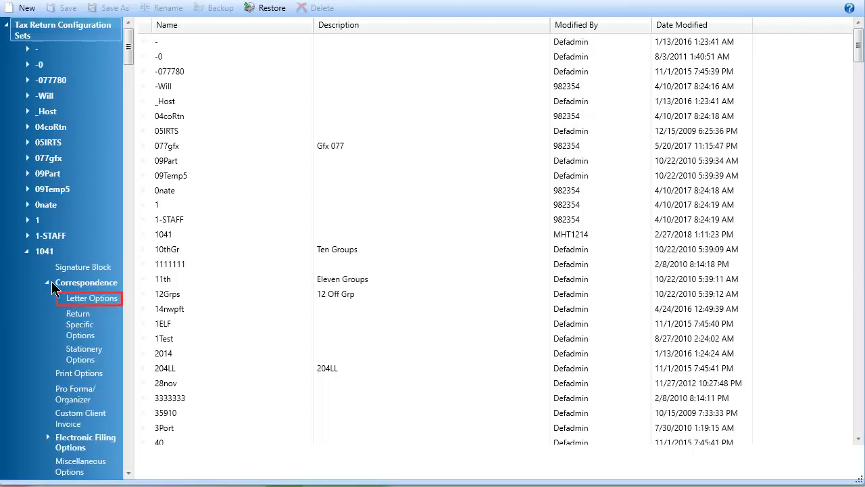
left_click(91, 297)
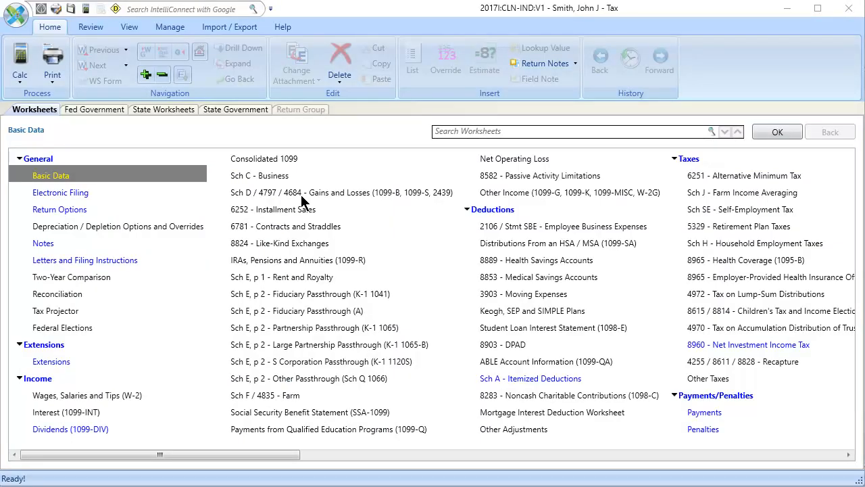
mouse_move(85, 260)
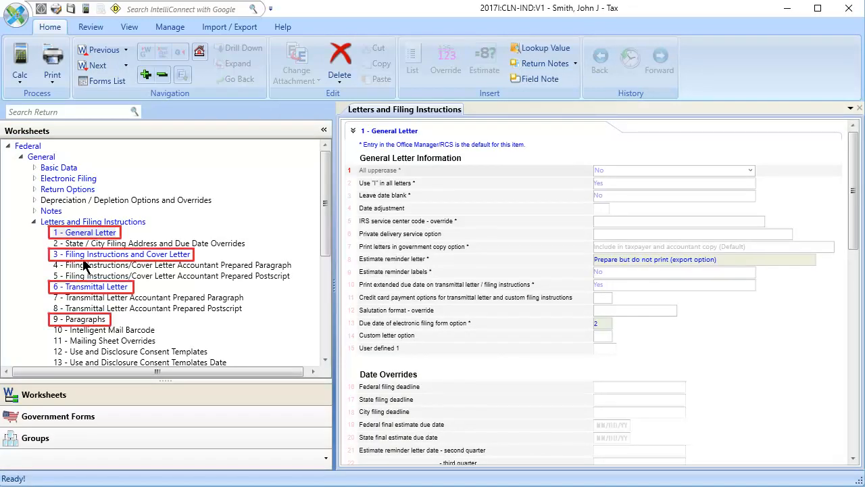
Step: Show the Filing Instructions and Cover Letter section of the letters worksheet
left_click(702, 259)
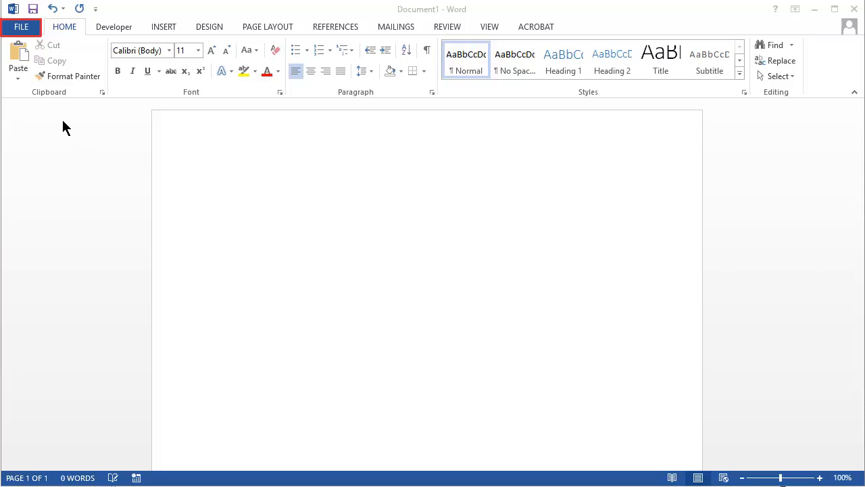
Step: Show the Display page of Word Options with page display and formatting marks
left_click(21, 27)
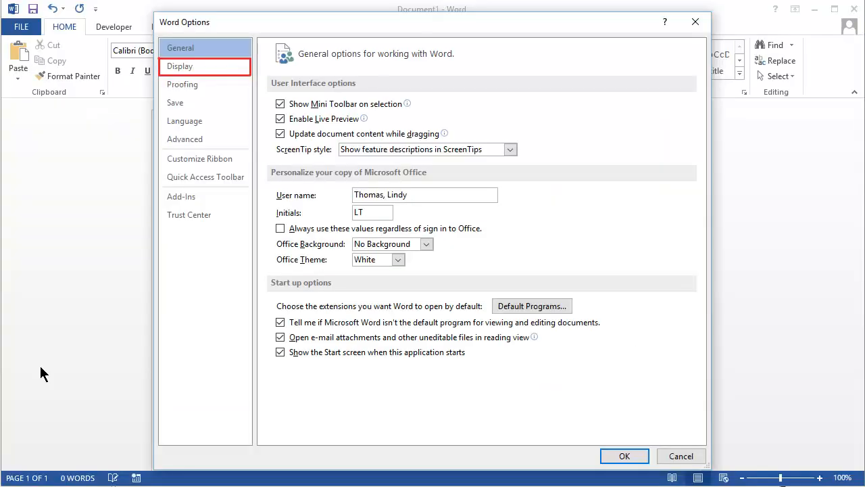
left_click(180, 66)
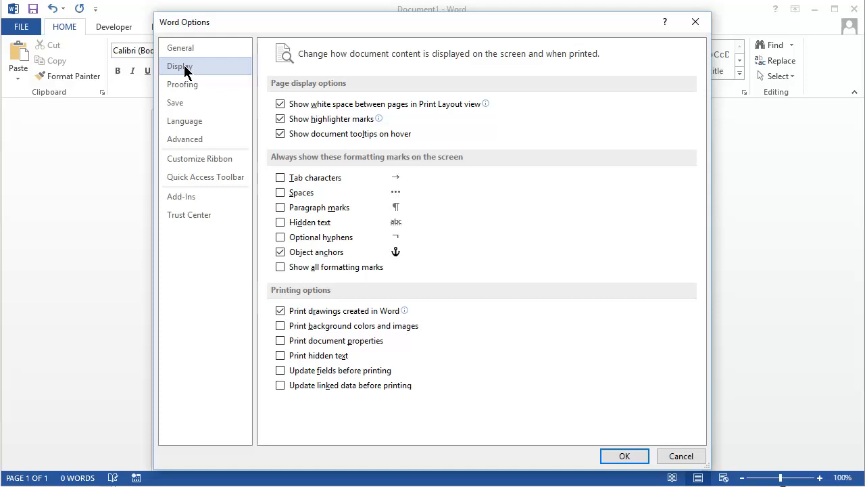
left_click(280, 266)
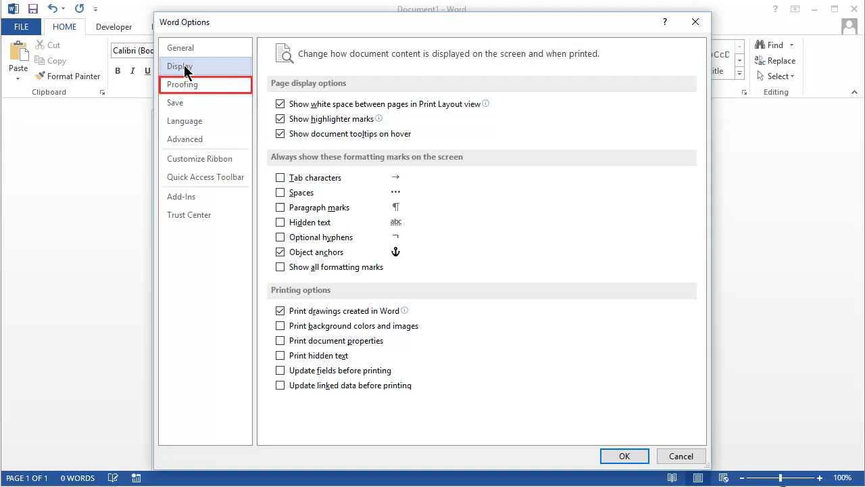
Step: Review Proofing's AutoCorrect additional actions and confirm with OK
left_click(182, 83)
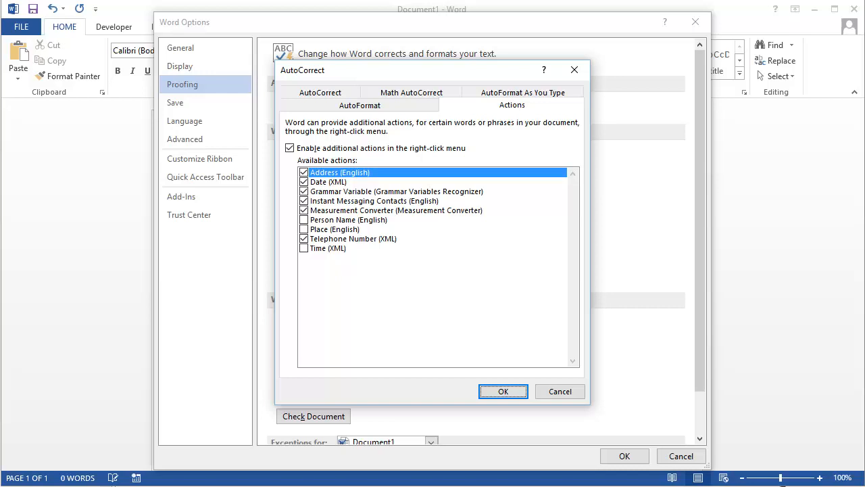
left_click(513, 105)
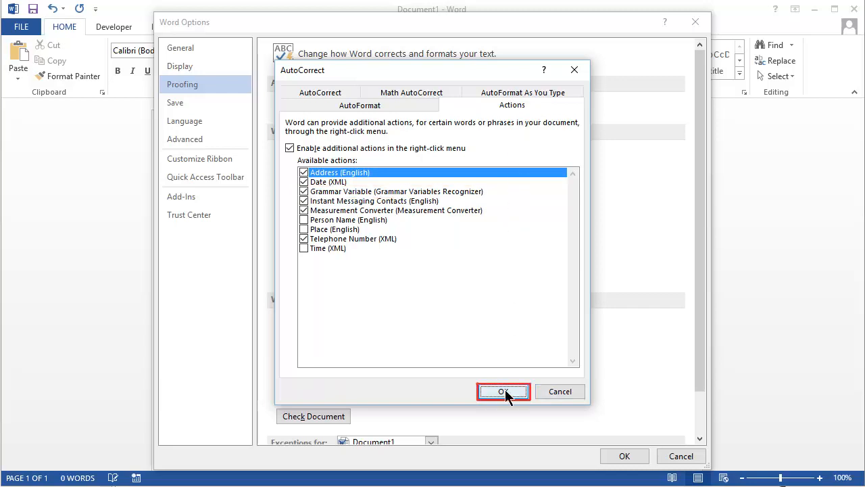
left_click(502, 391)
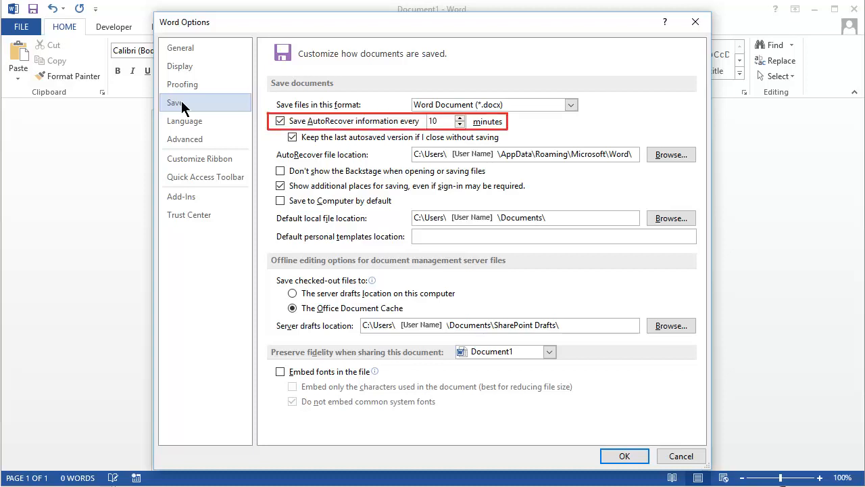
mouse_move(614, 321)
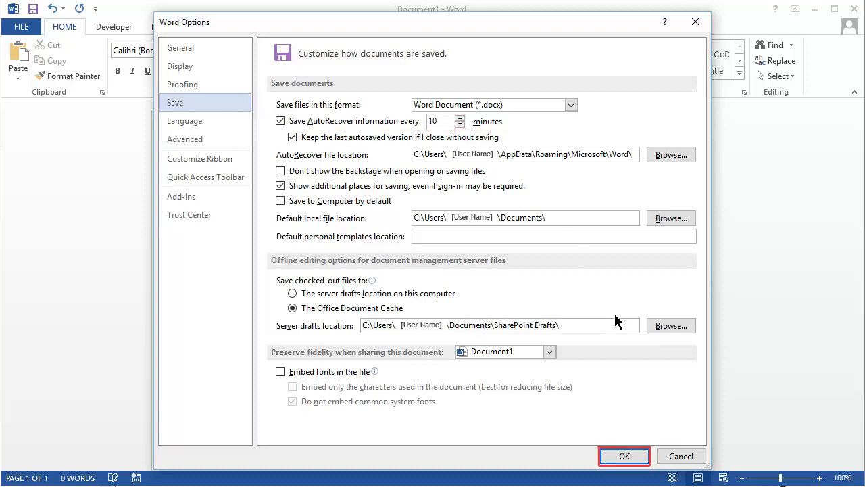